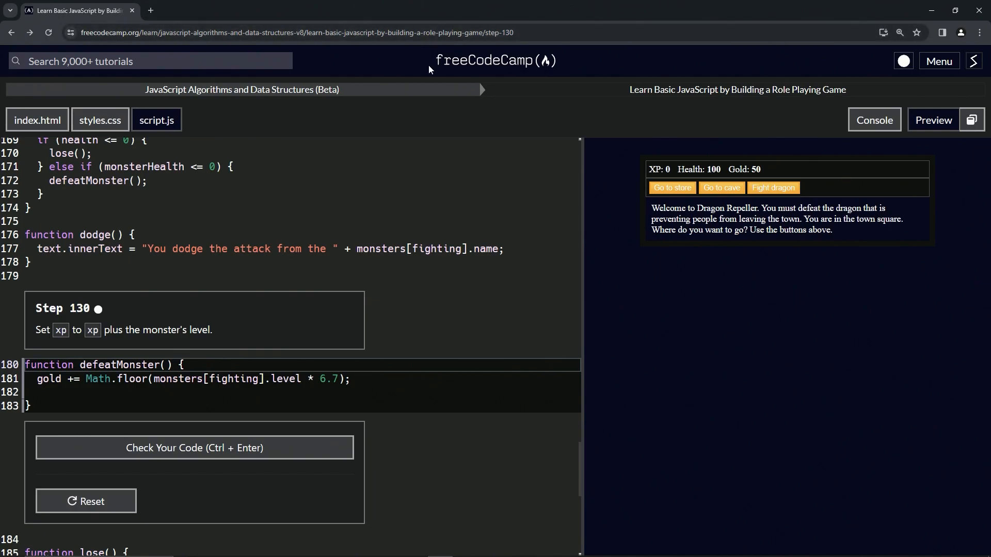
mouse_move(202, 101)
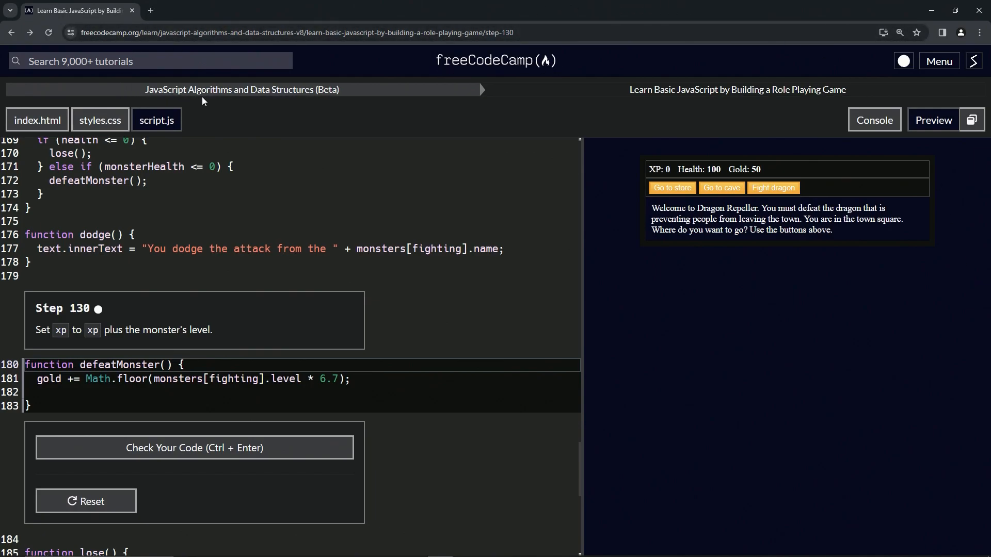
mouse_move(621, 105)
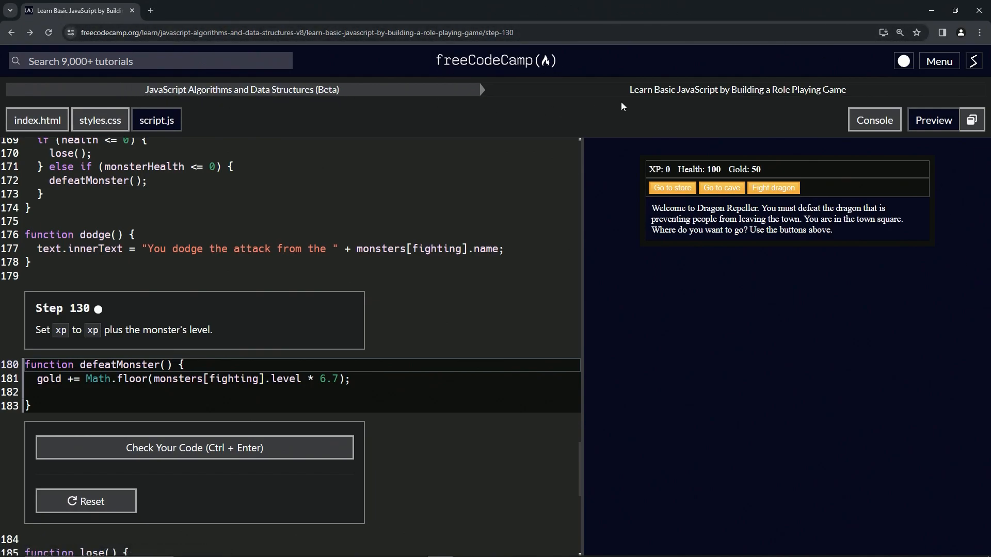
mouse_move(821, 106)
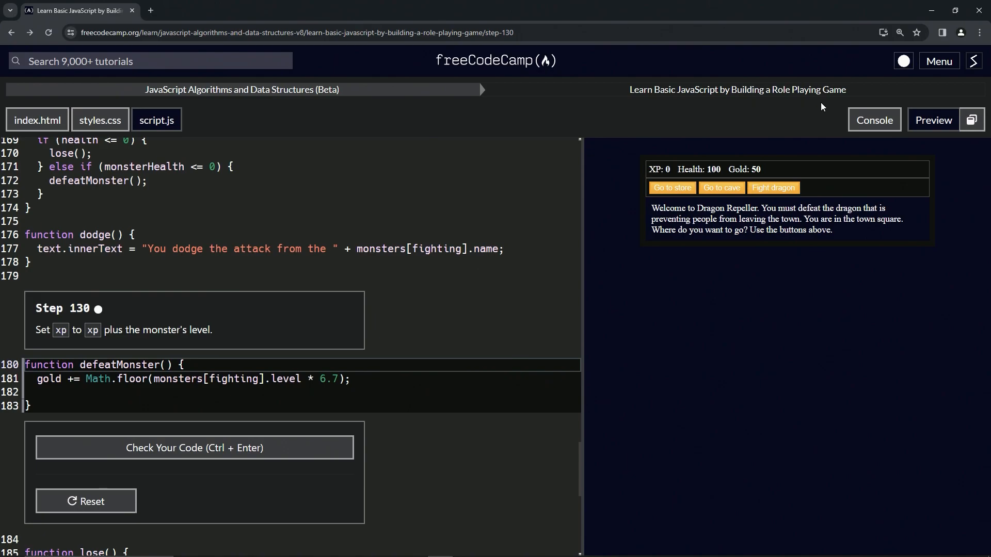
mouse_move(84, 321)
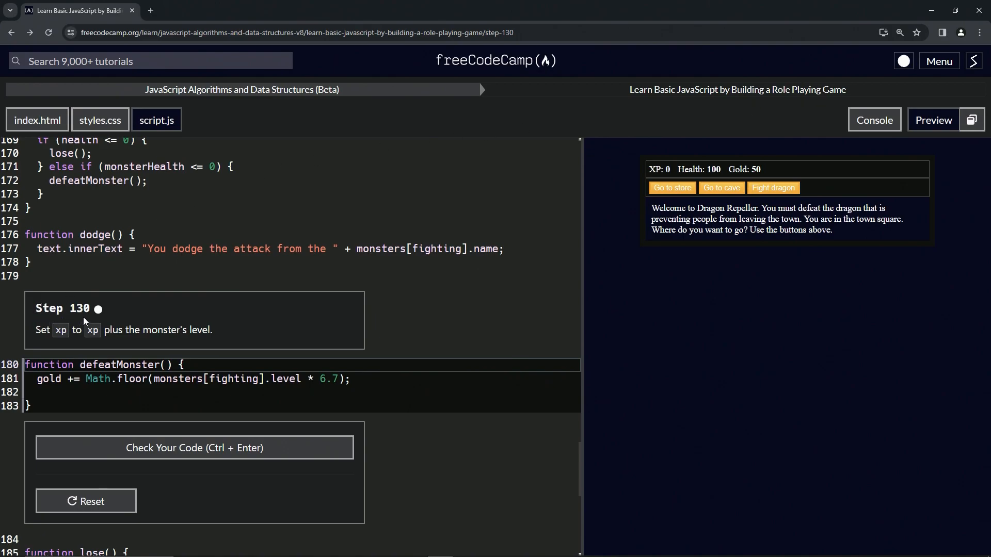
mouse_move(114, 301)
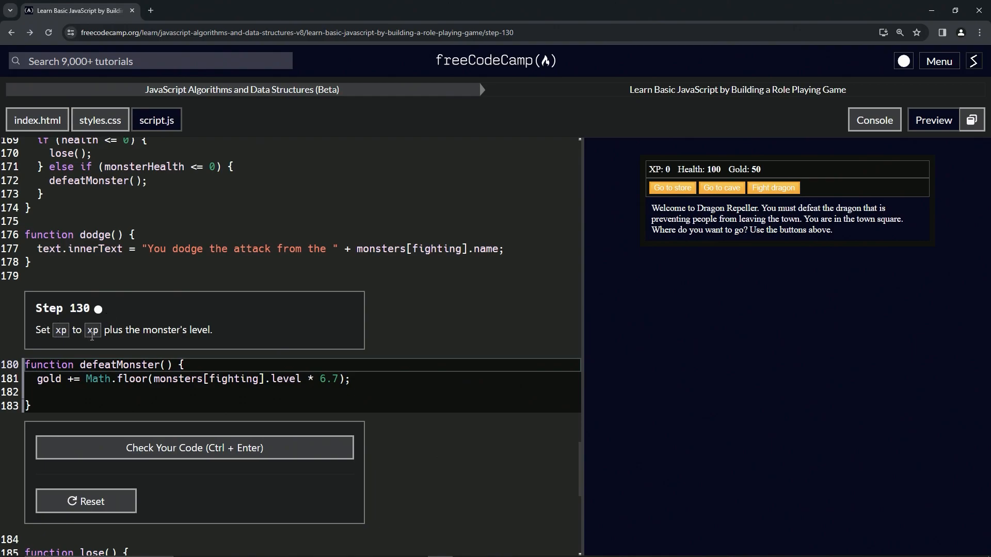
mouse_move(217, 342)
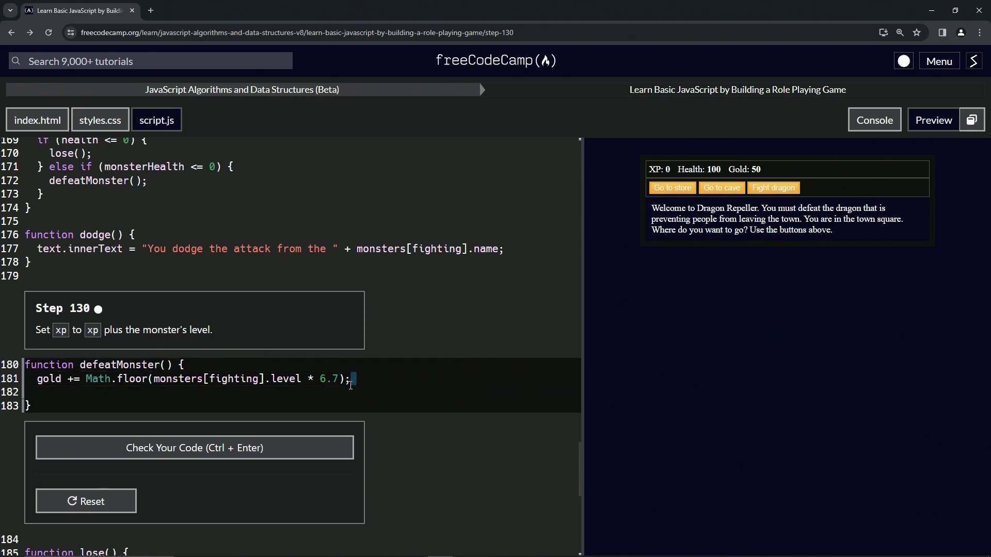
Step: Add the line 'xp += monsters[fighting].level;' in defeatMonster, followed by a blank line
text(xp +=)
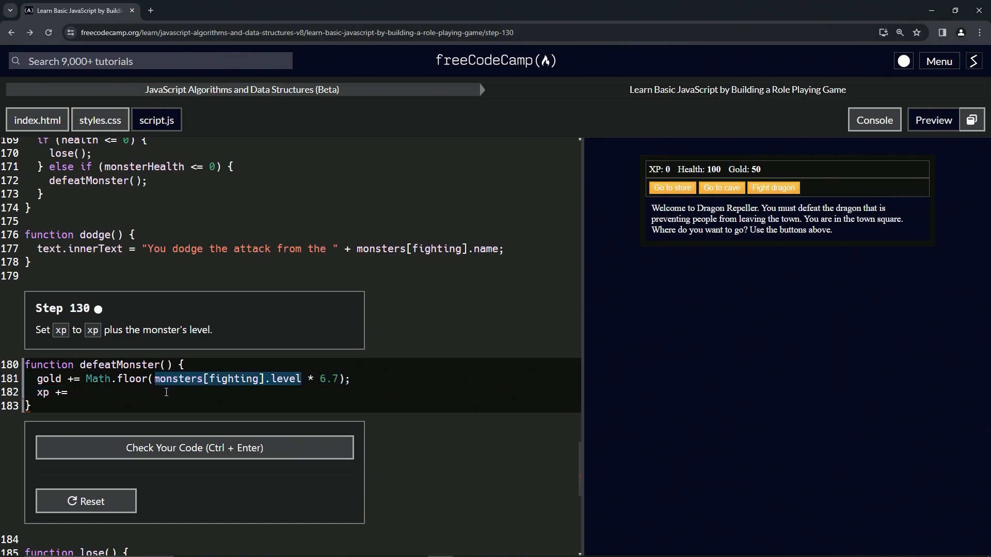
text(monsters[fighting].level)
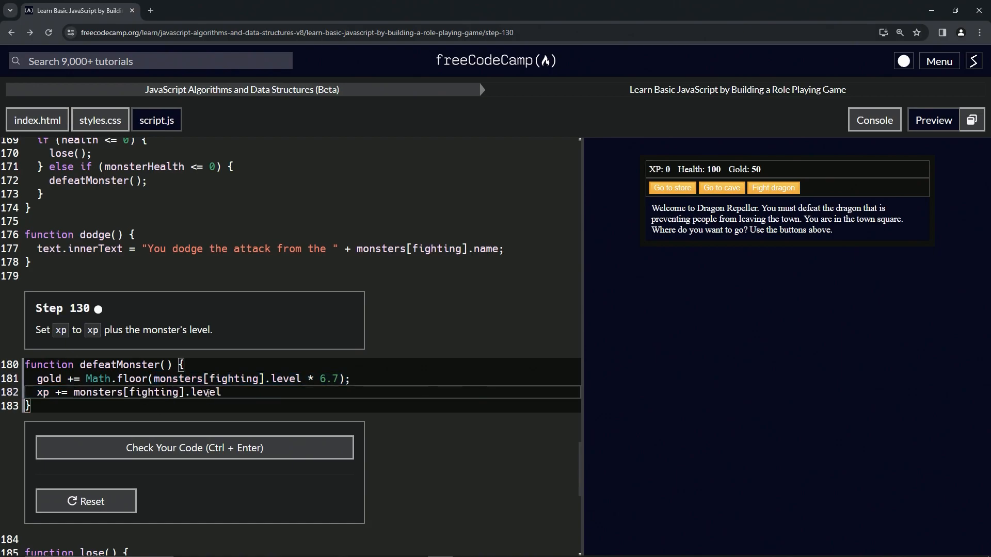
text(;)
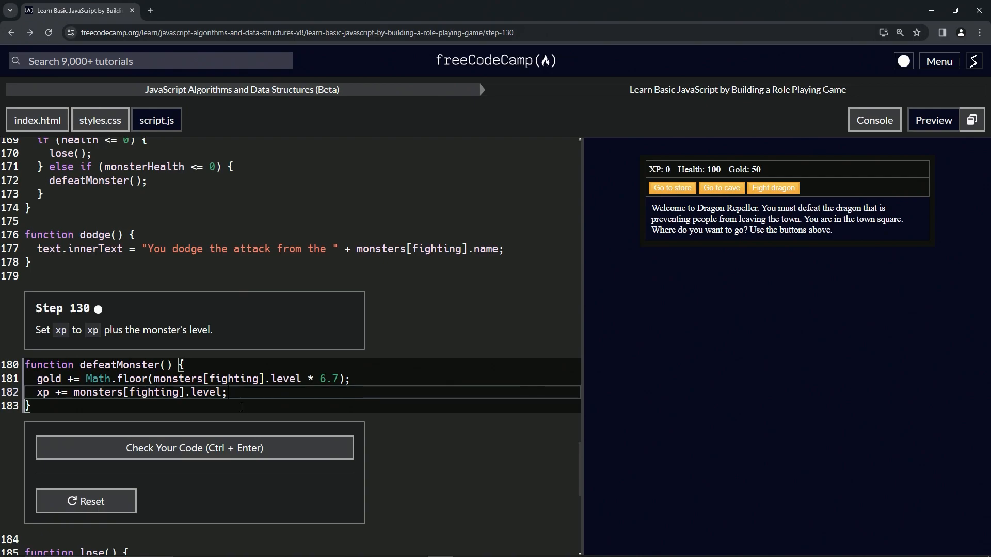
key(enter)
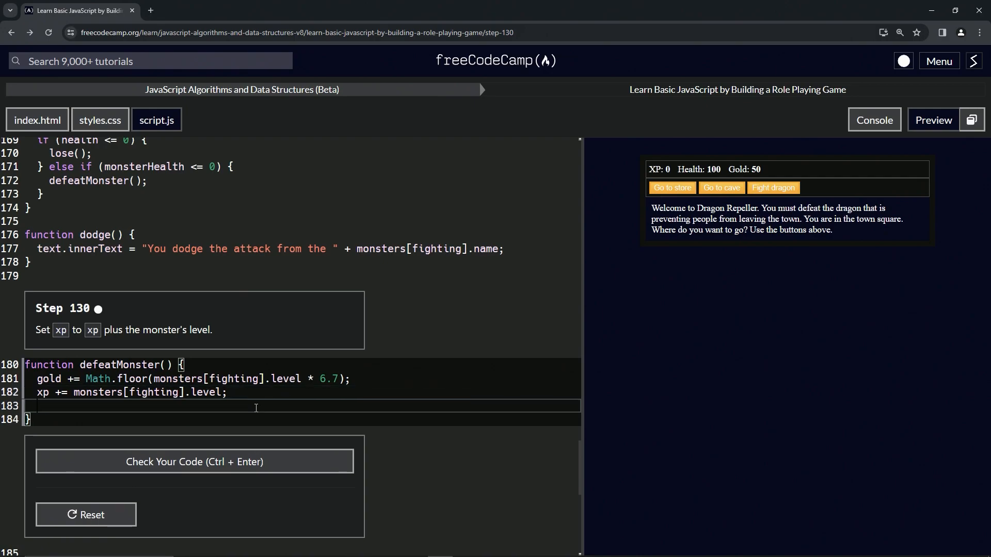
Step: Write 'console.log(gold,xp)' on the new line inside defeatMonster
text(console.log)
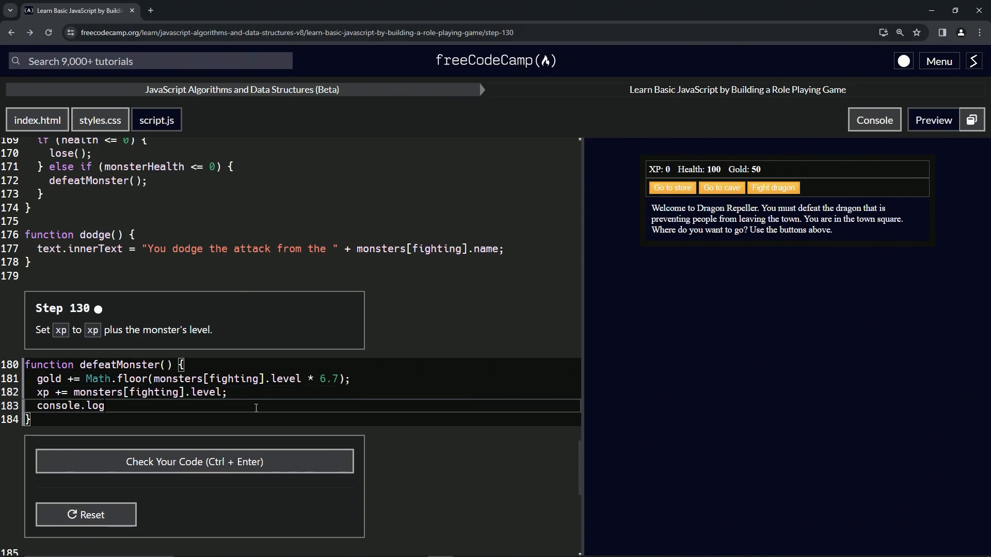
text(())
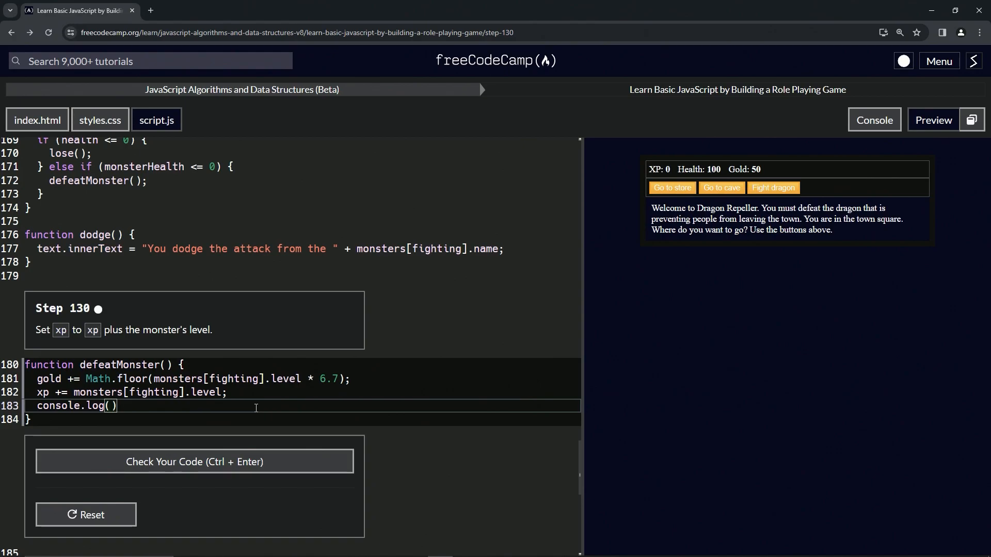
text(gold,)
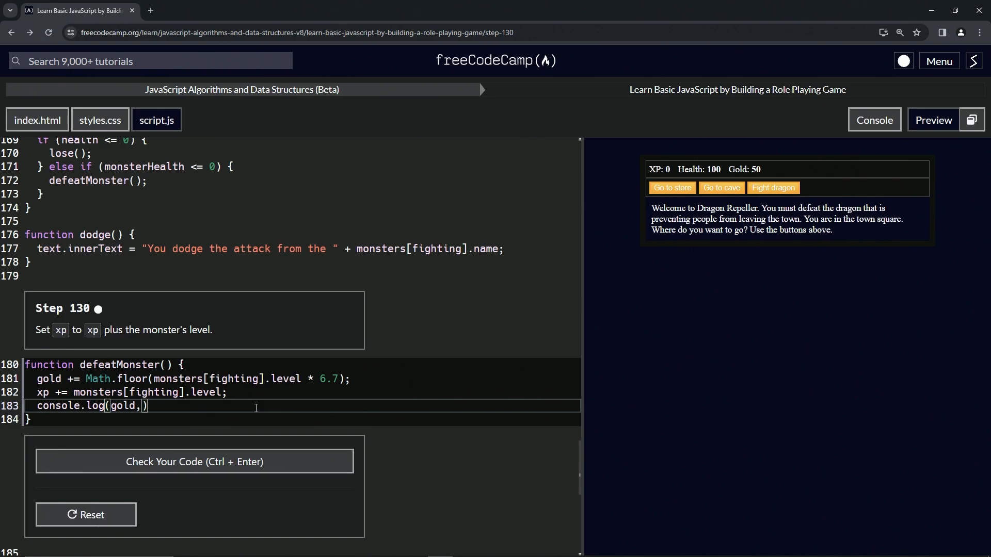
text(xp)
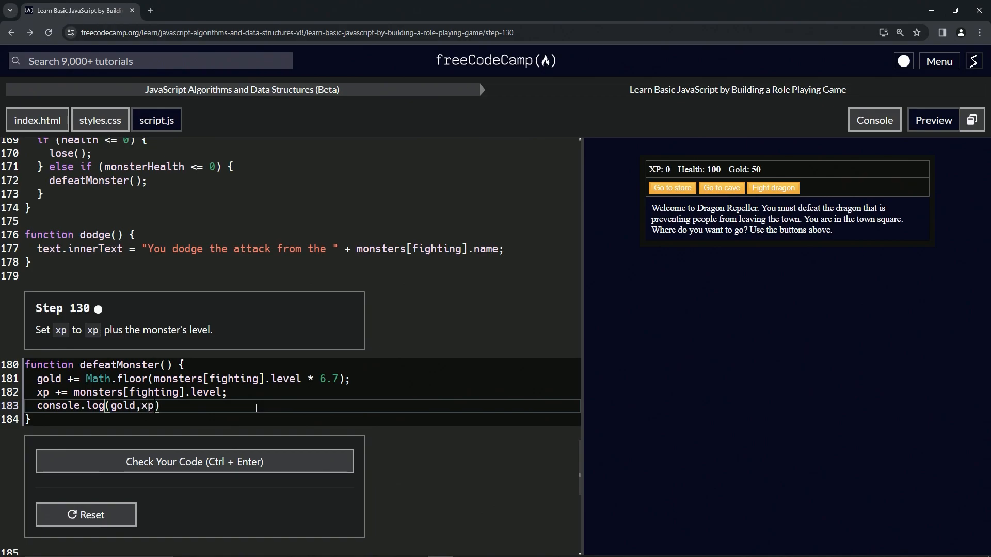
mouse_move(662, 195)
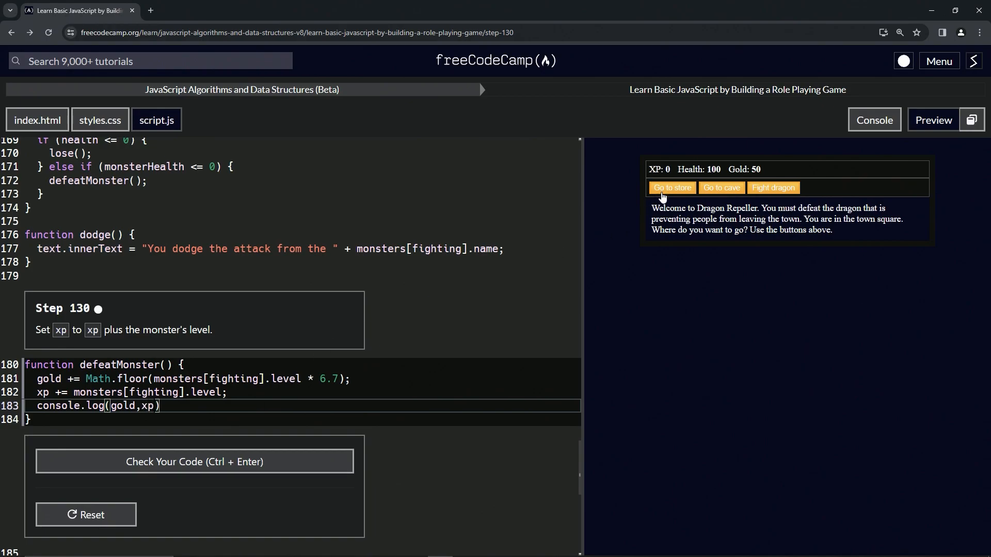
Step: In the game preview, go to the cave, fight the slime and attack twice
click(721, 187)
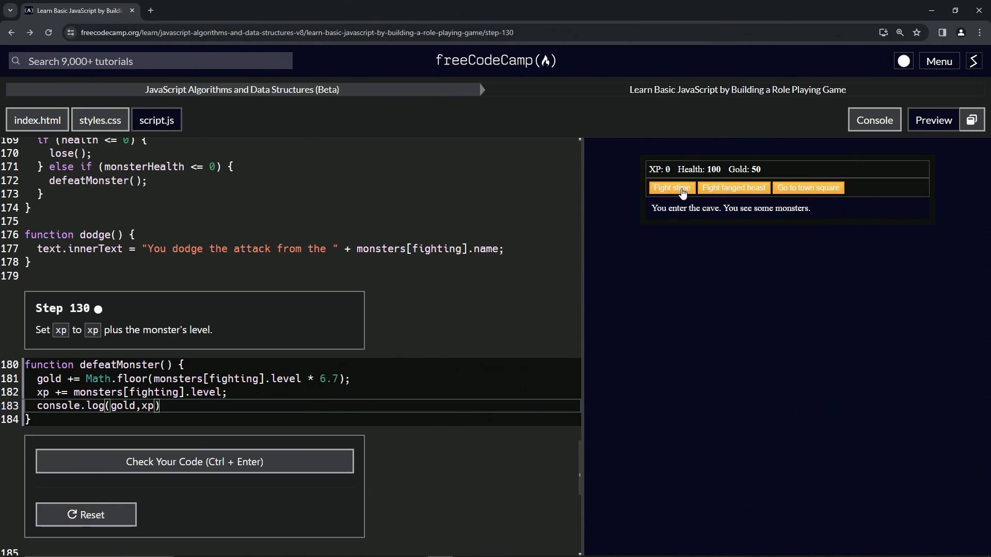
click(670, 188)
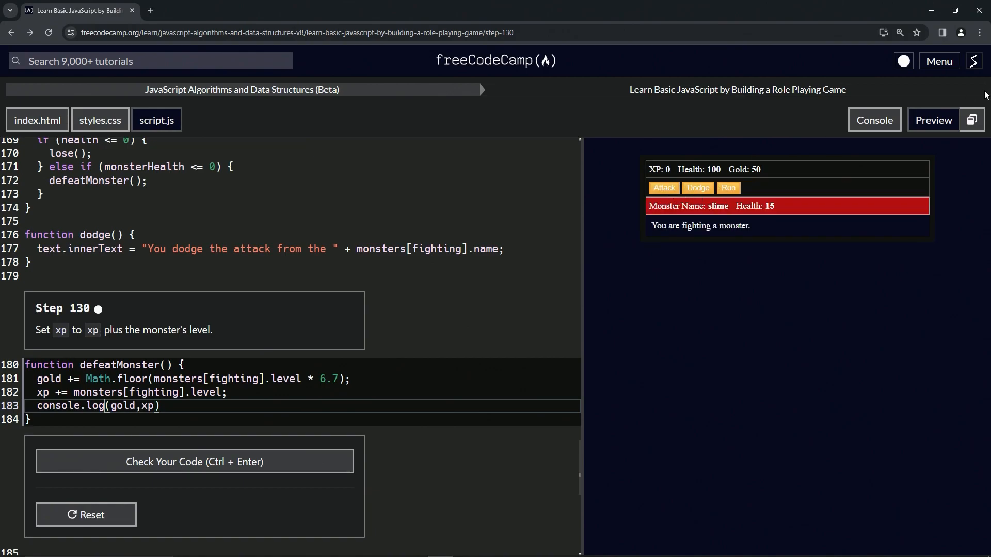
click(664, 188)
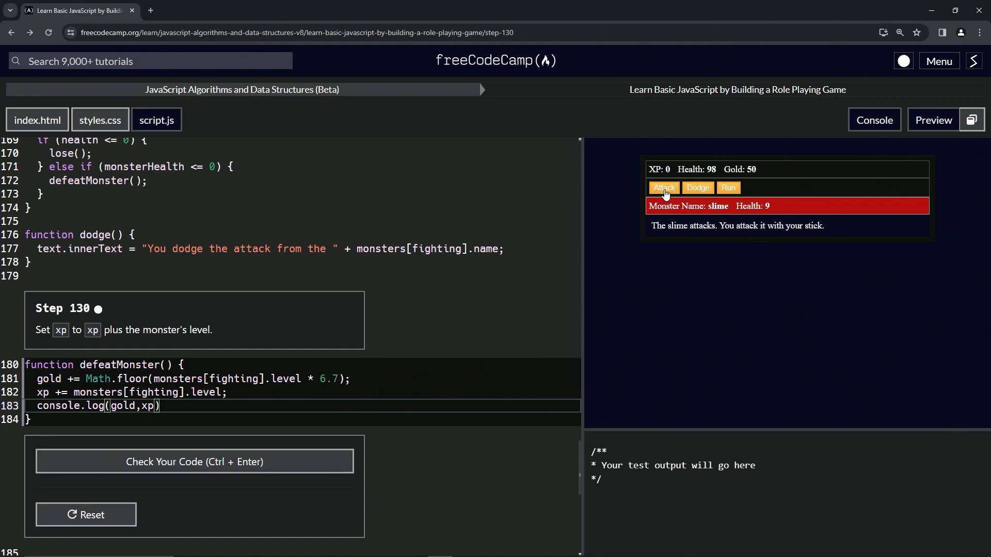
click(663, 188)
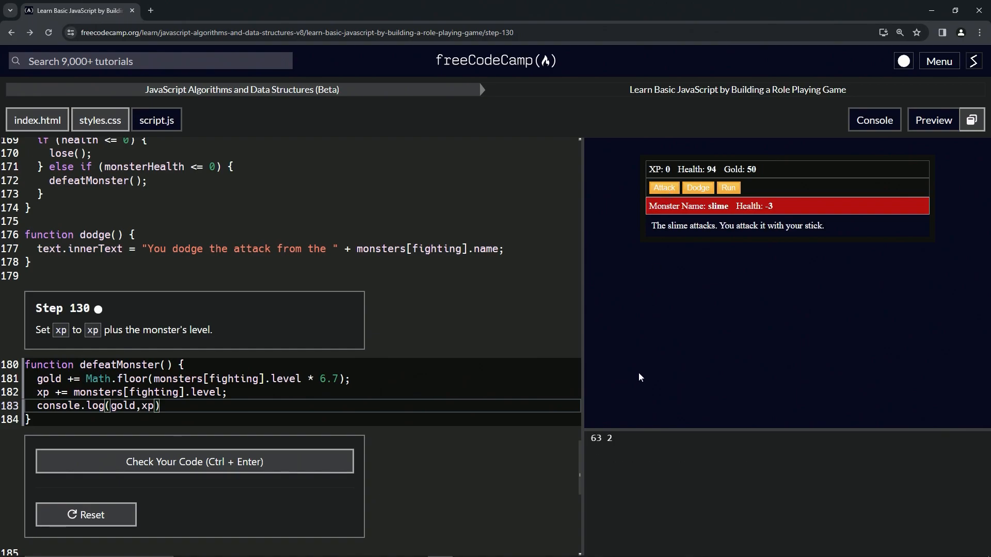
mouse_move(598, 443)
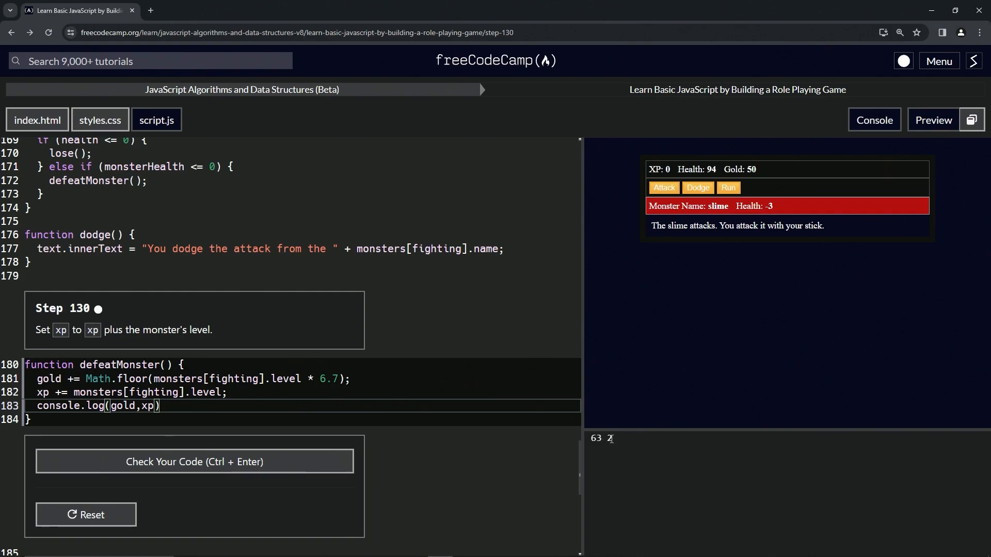
mouse_move(420, 455)
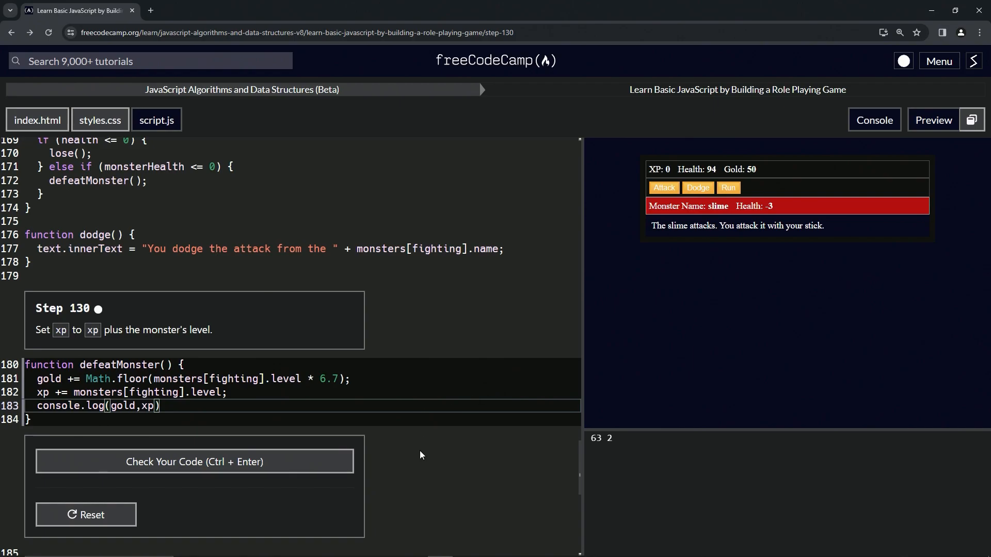
mouse_move(210, 461)
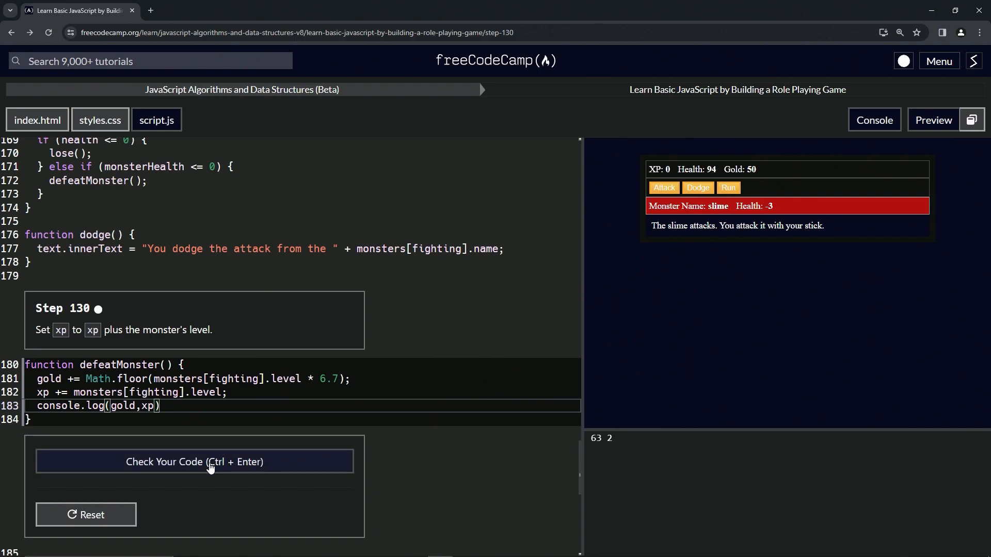
Step: Pass the Step 130 tests, submit, and advance to Step 131
click(194, 461)
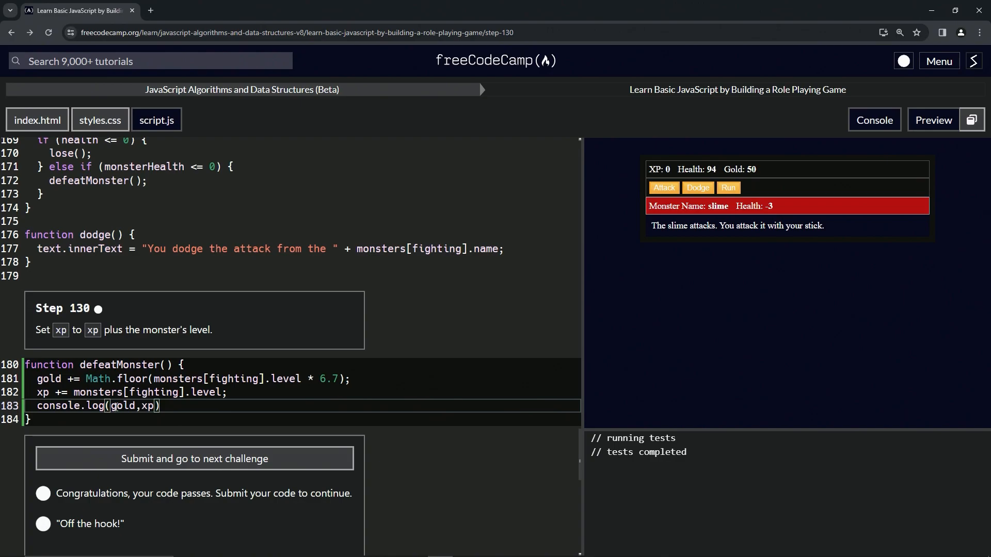
mouse_move(180, 459)
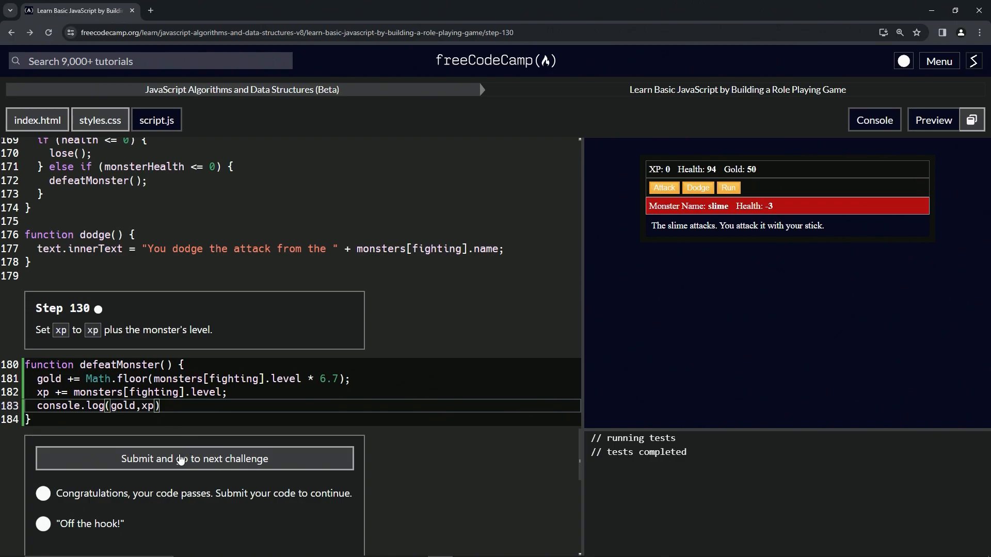
mouse_move(179, 461)
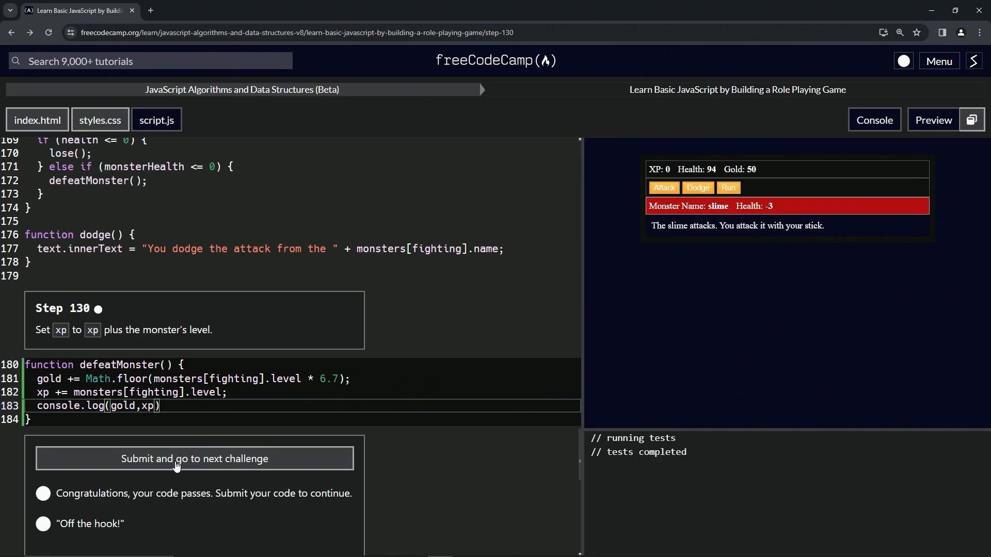
click(194, 459)
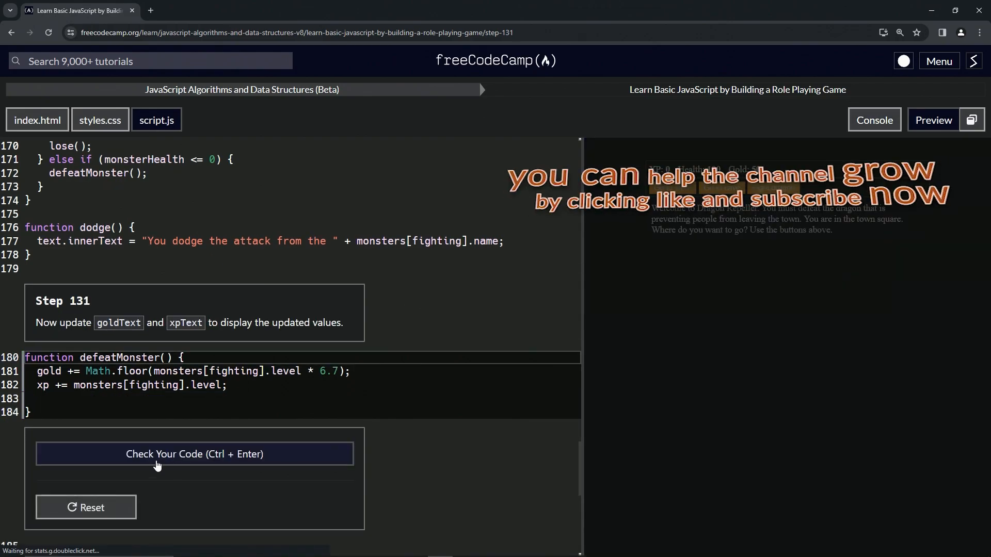
mouse_move(51, 315)
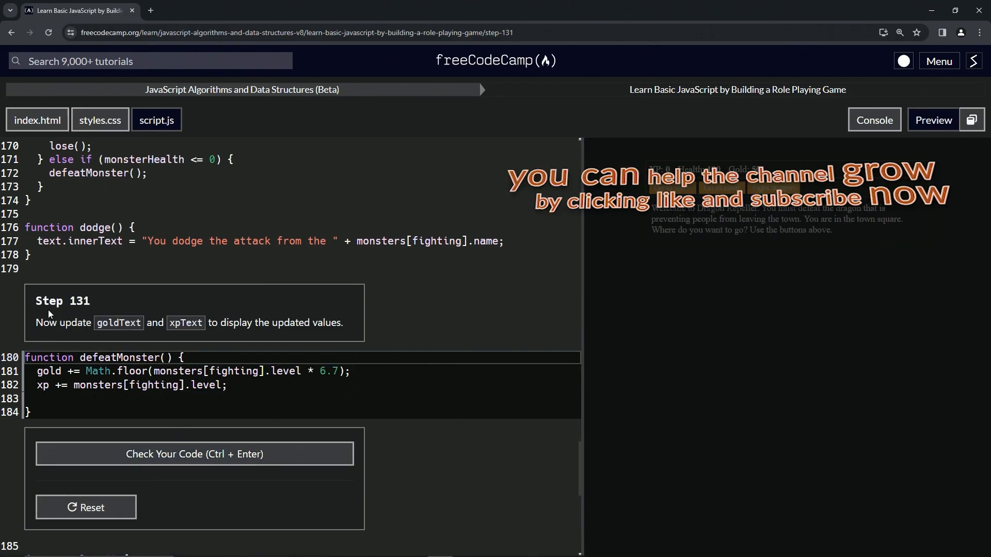